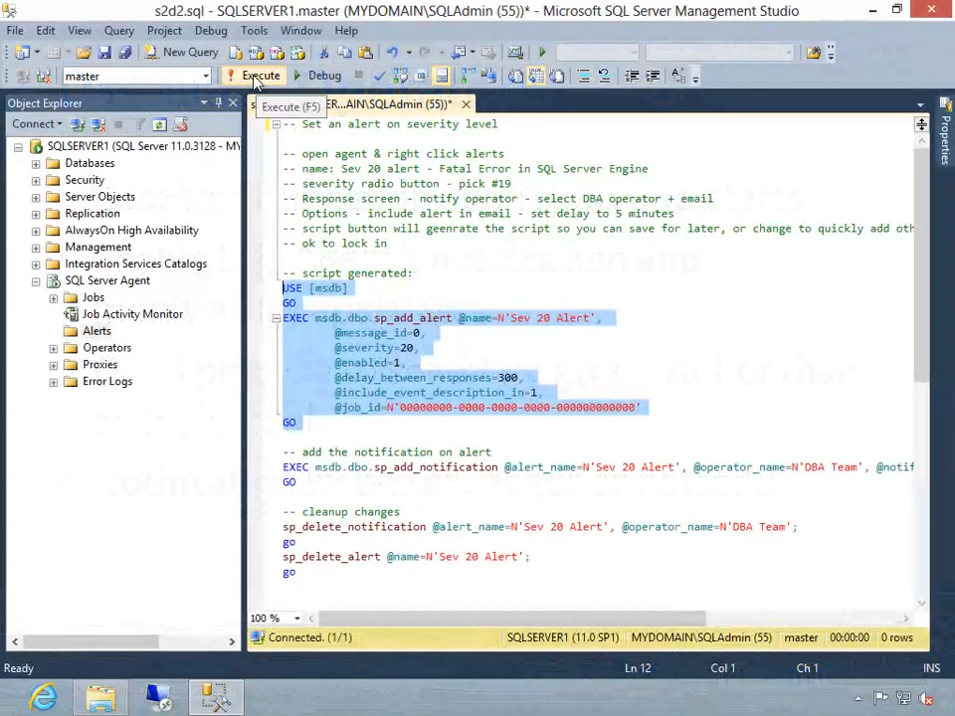
# Run the alert creation script and select the Deadlocks alert under SQL Server Agent Alerts
pyautogui.click(259, 75)
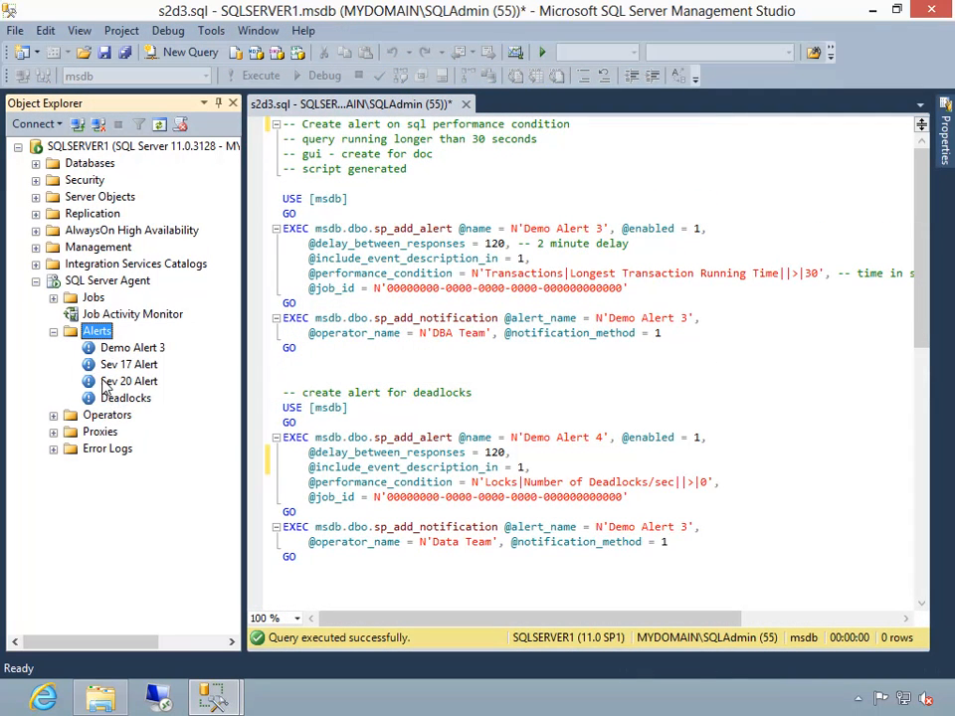
pyautogui.click(126, 398)
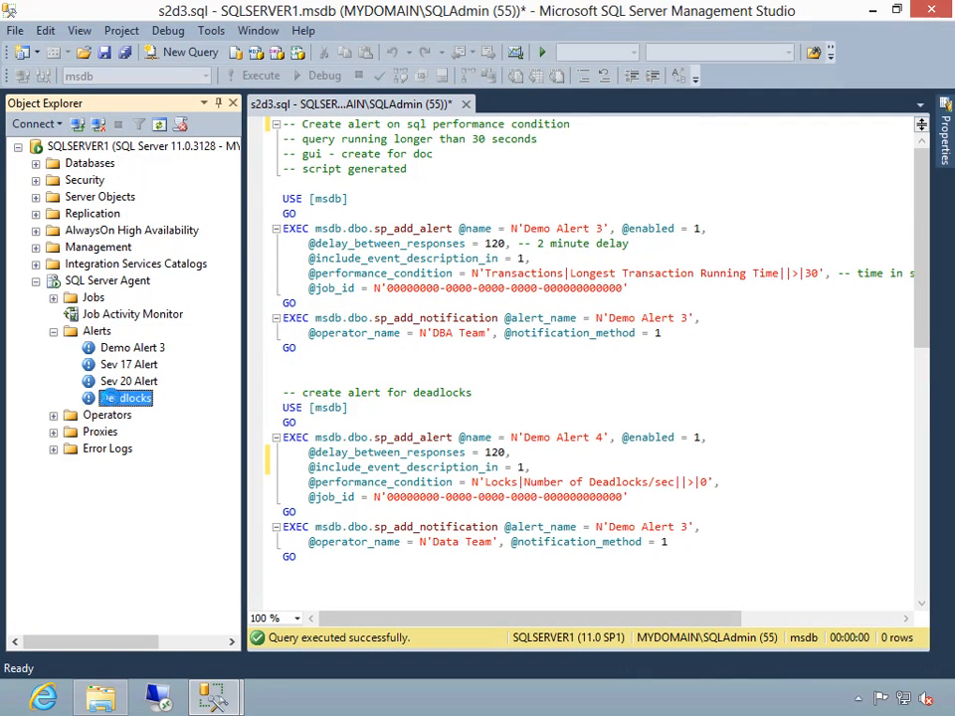
pyautogui.click(777, 153)
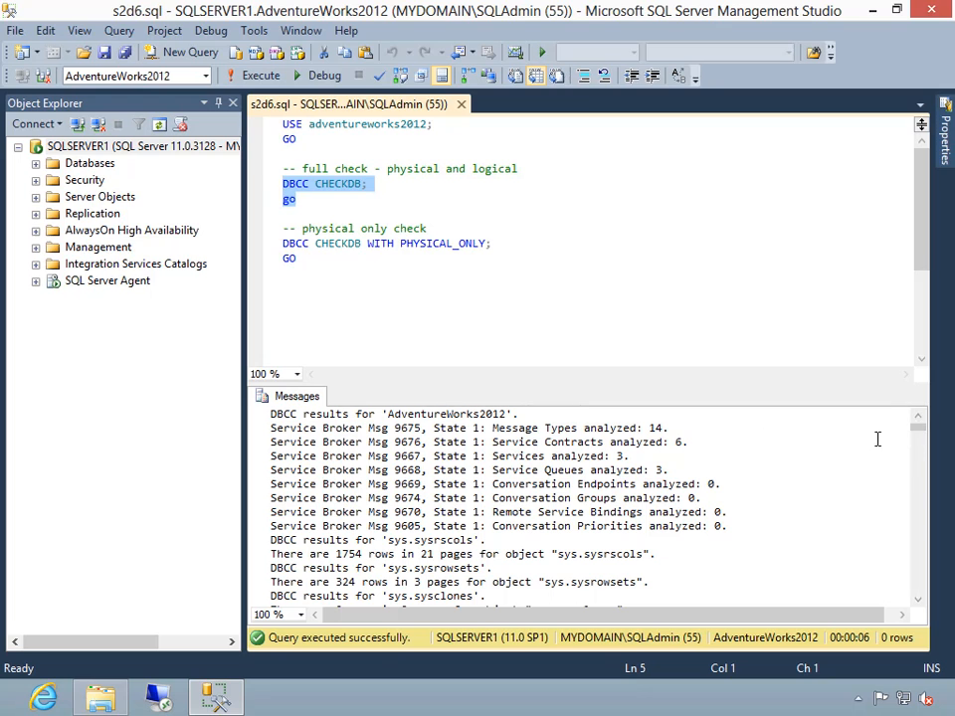
pyautogui.moveTo(458, 554)
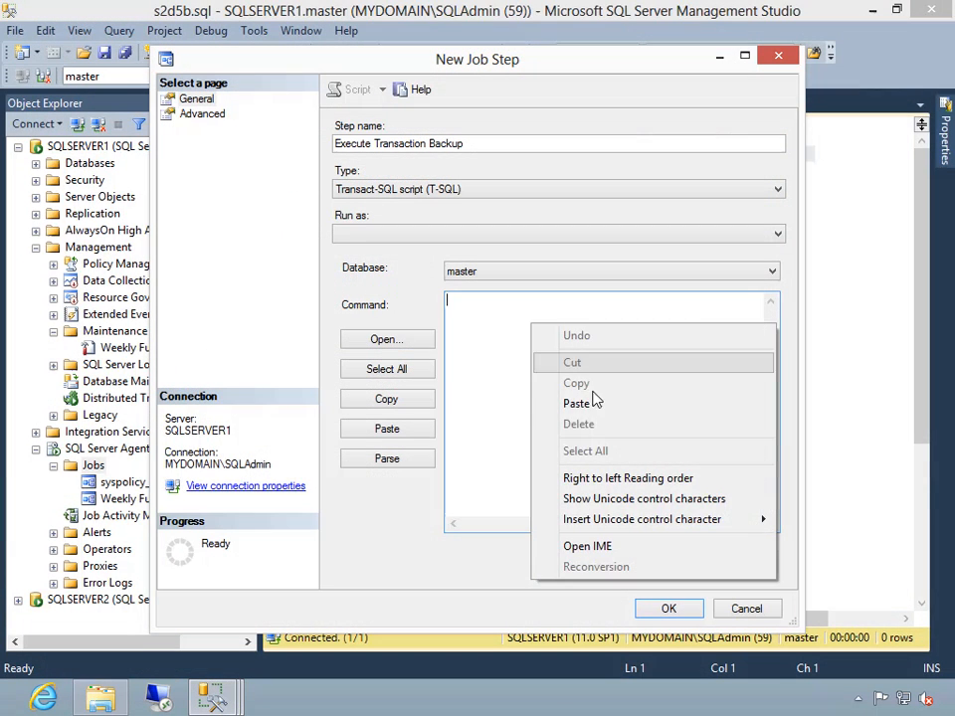
# Paste the AdventureWorks2012 transaction log backup script into the job step's Command box
pyautogui.click(576, 403)
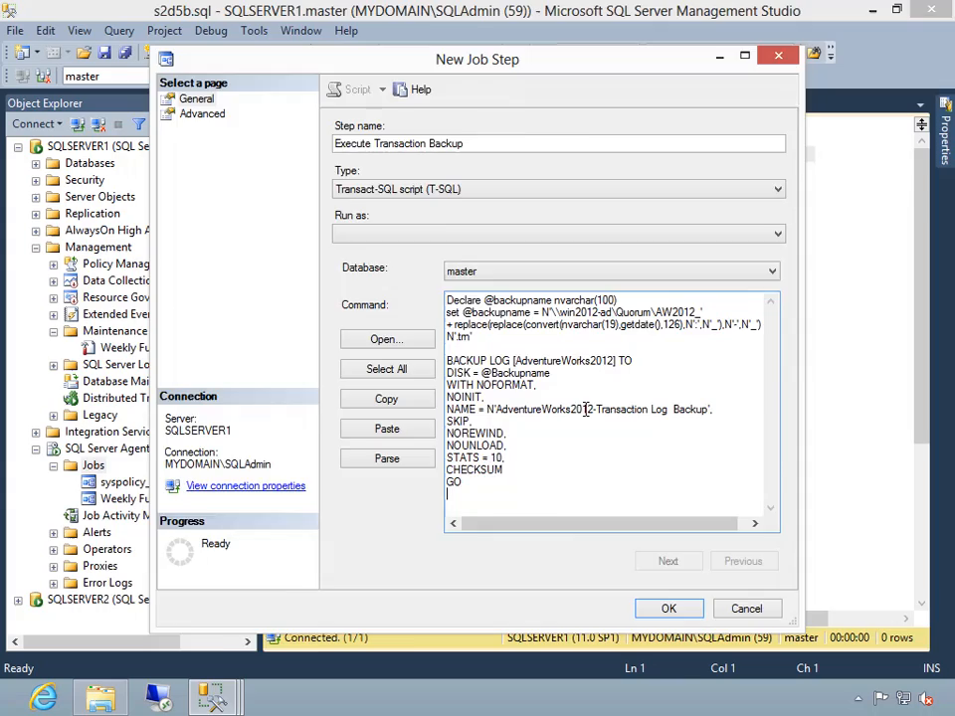